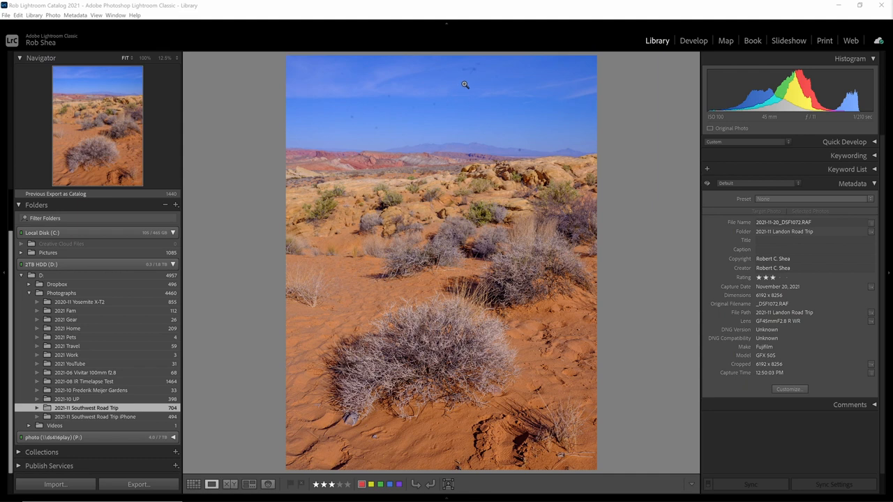
- Zoom the desert photo to 100% over the sky and move to the Develop module
click(464, 85)
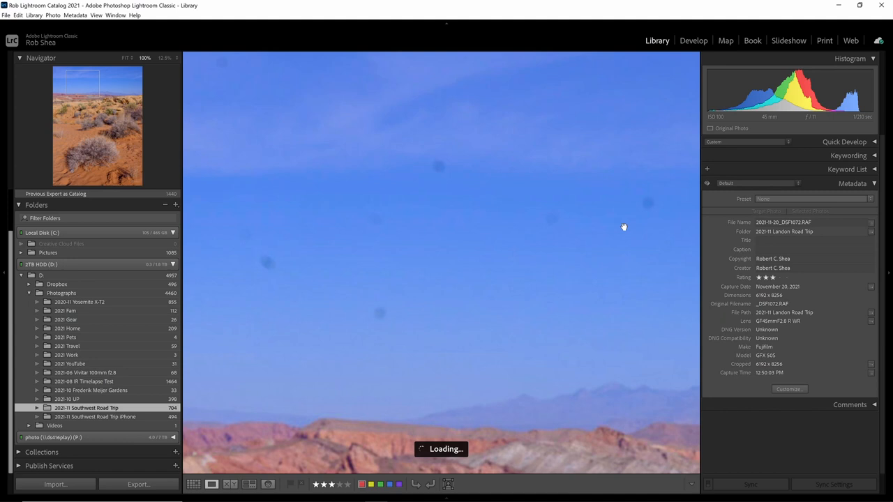
click(692, 39)
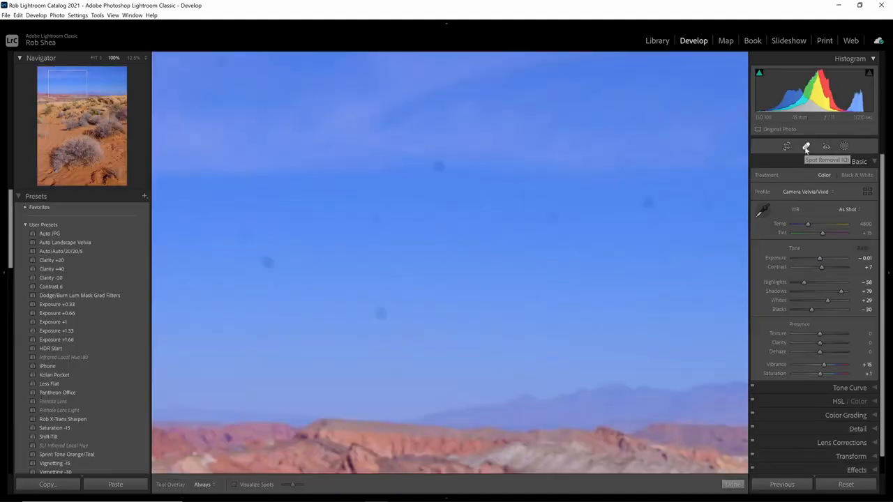
- Select Spot Removal in Heal mode and heal the first dark dust spot in the sky
click(806, 147)
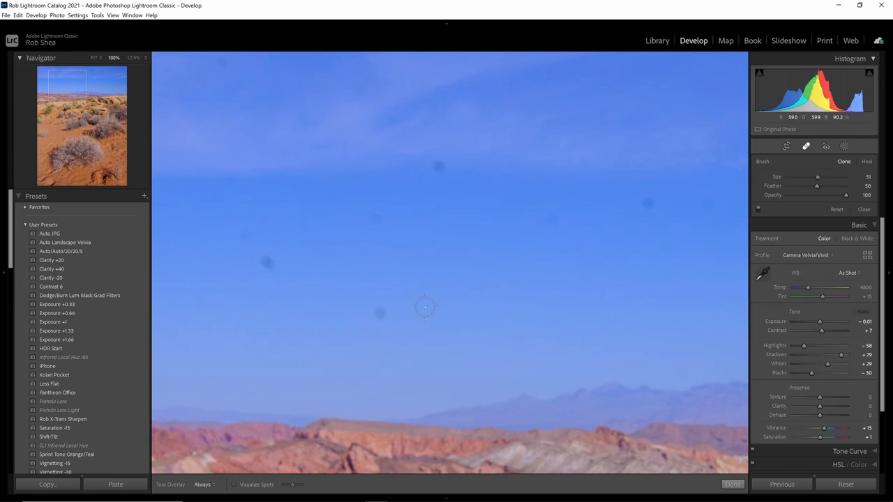
click(380, 316)
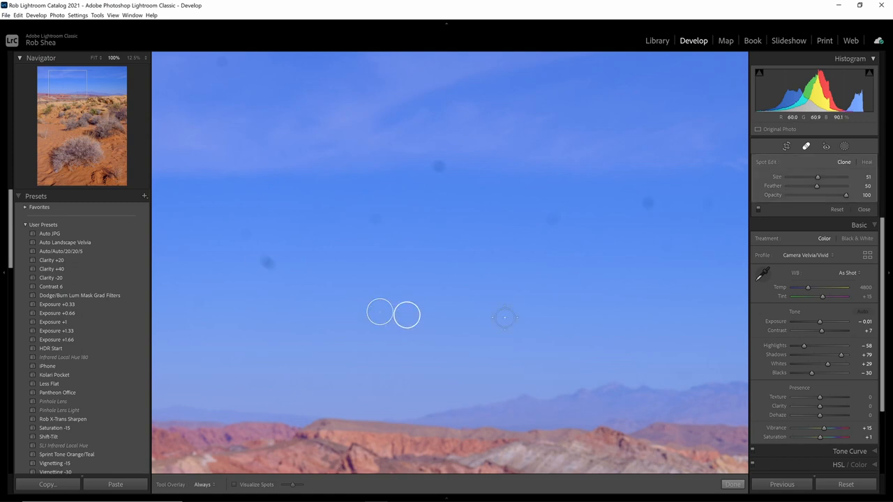
mouse_move(260, 262)
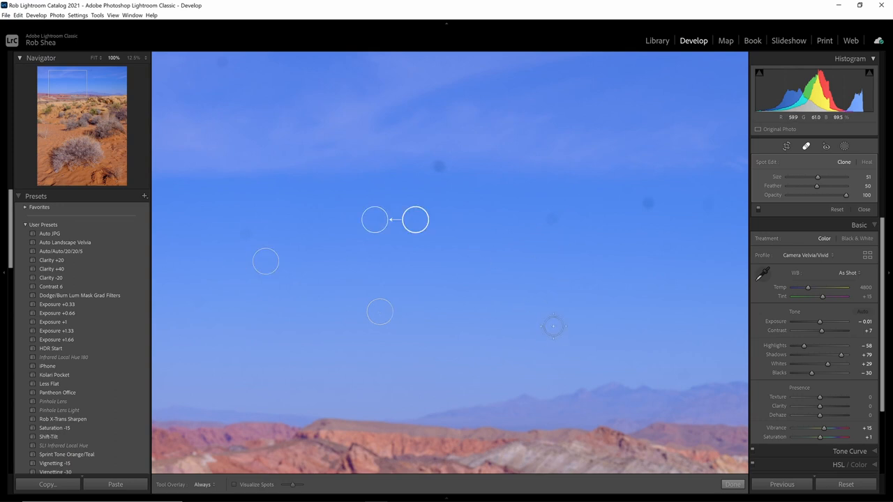
mouse_move(490, 254)
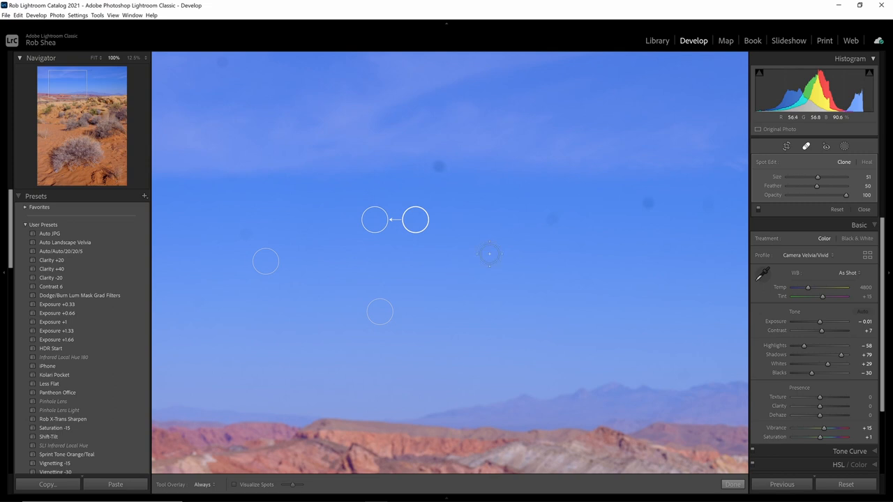